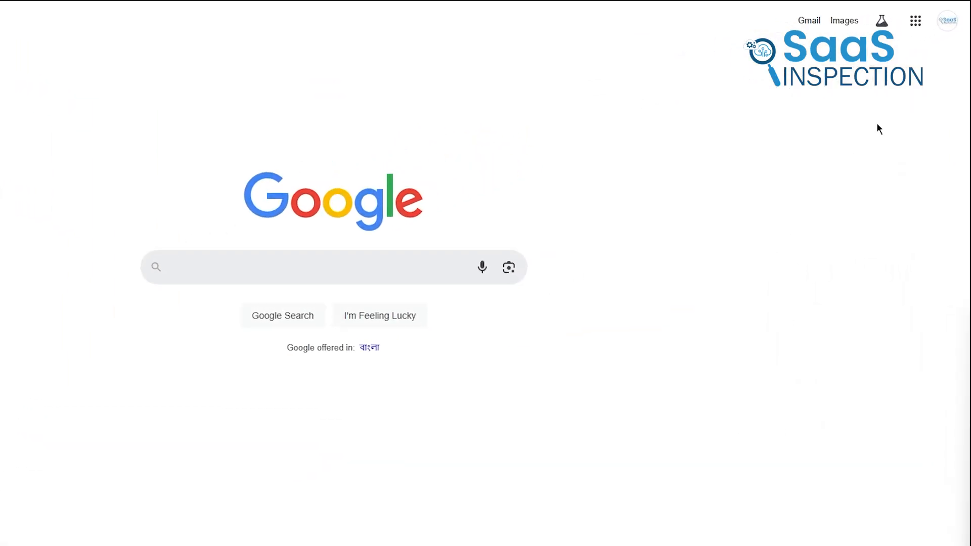
- Add a new Google account with a suggested Gmail address and password, and sign in
click(945, 20)
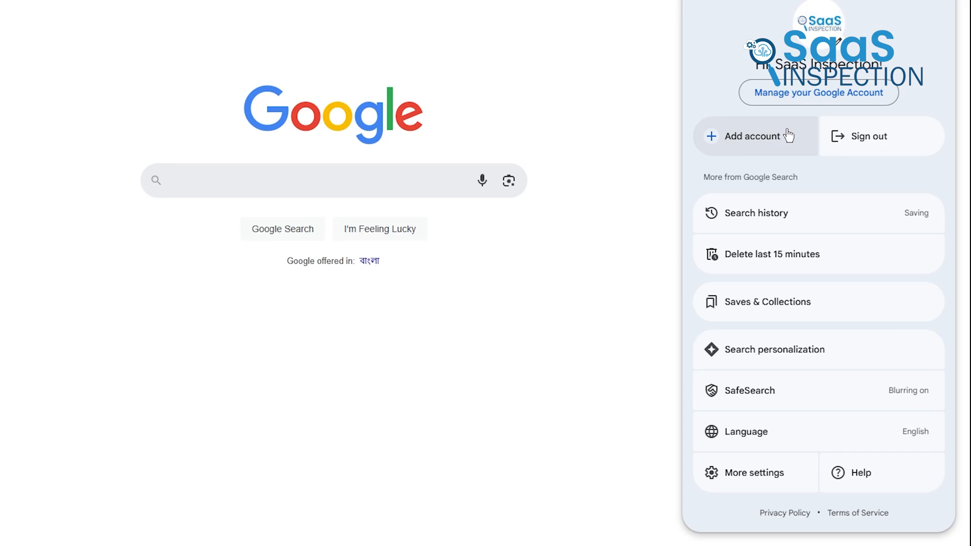
click(751, 136)
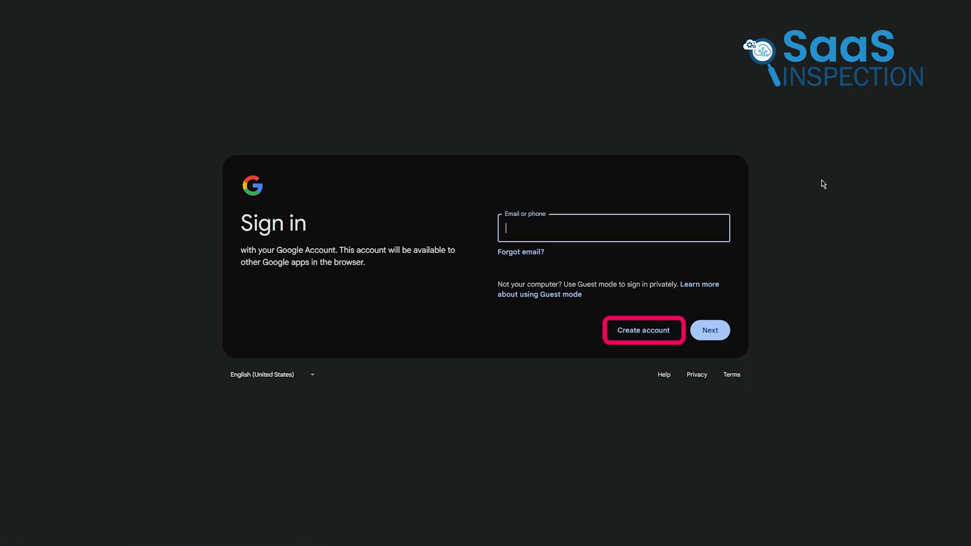
click(643, 330)
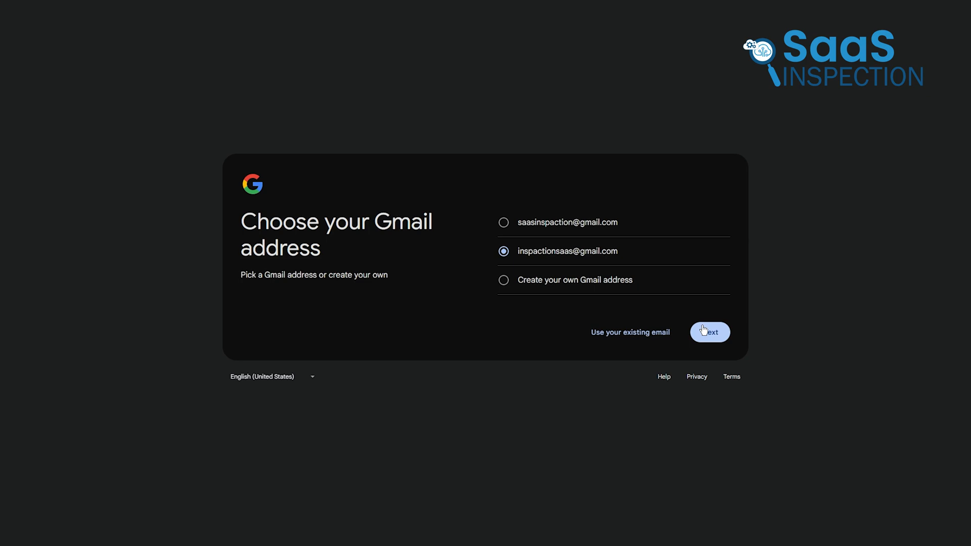
click(710, 332)
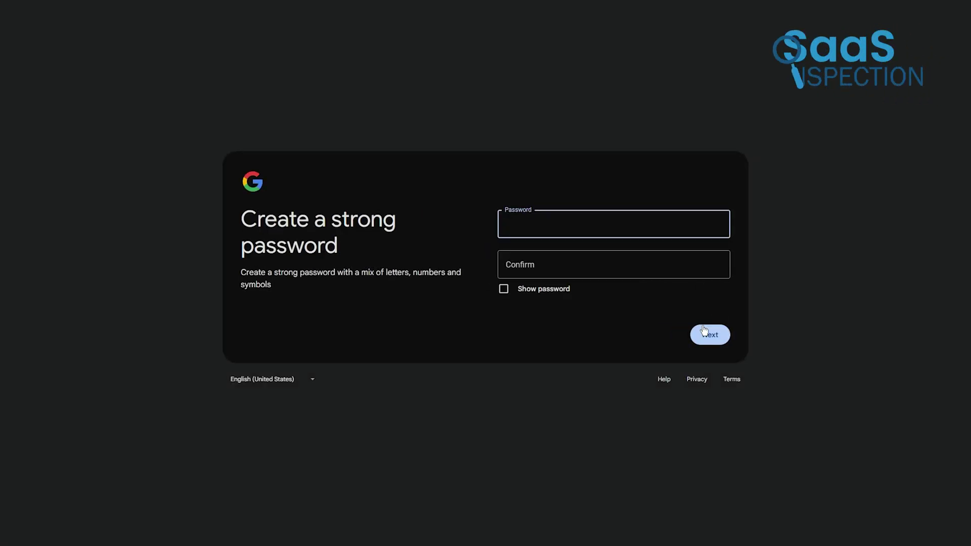
click(709, 334)
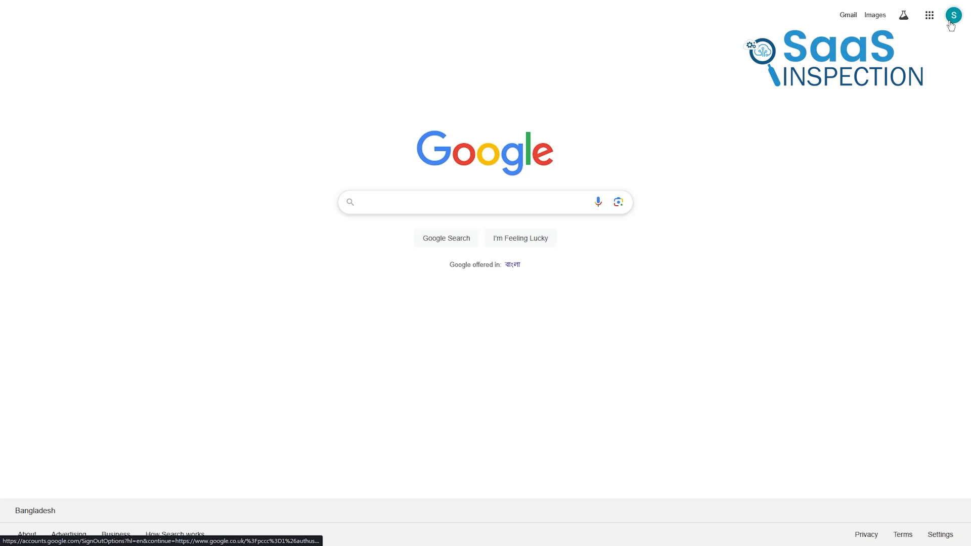
click(949, 15)
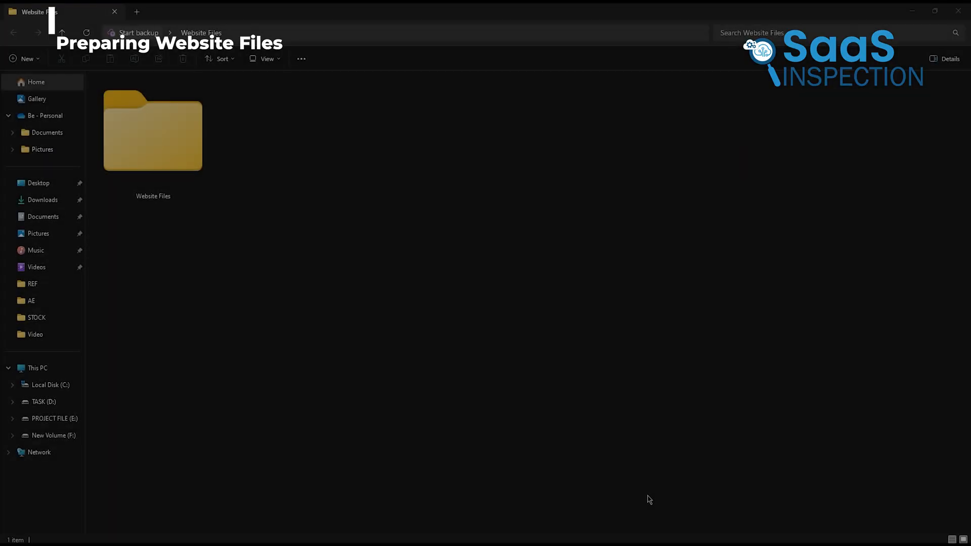
- Open the Website Files folder in File Explorer
click(153, 133)
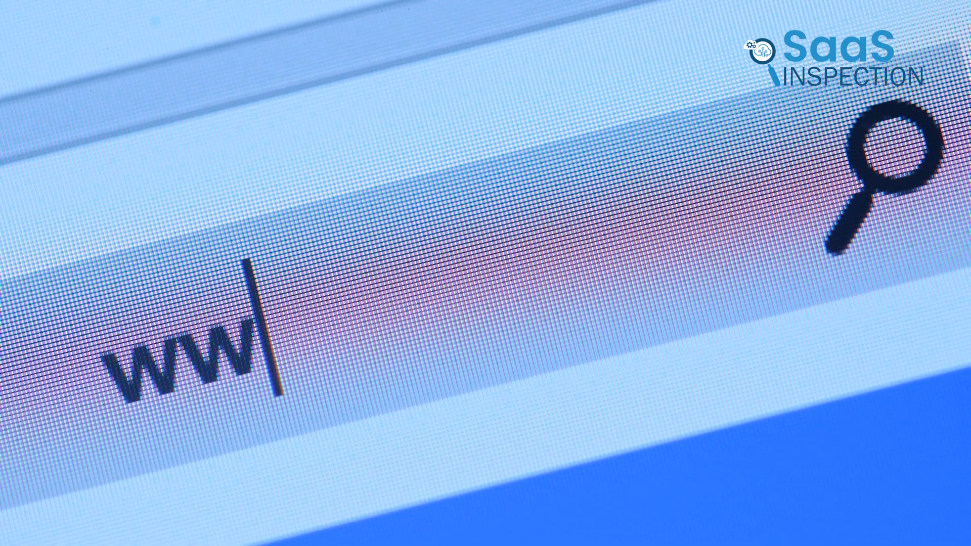
- Enter the Google Drive address in the browser to load the Drive landing page
text(.int)
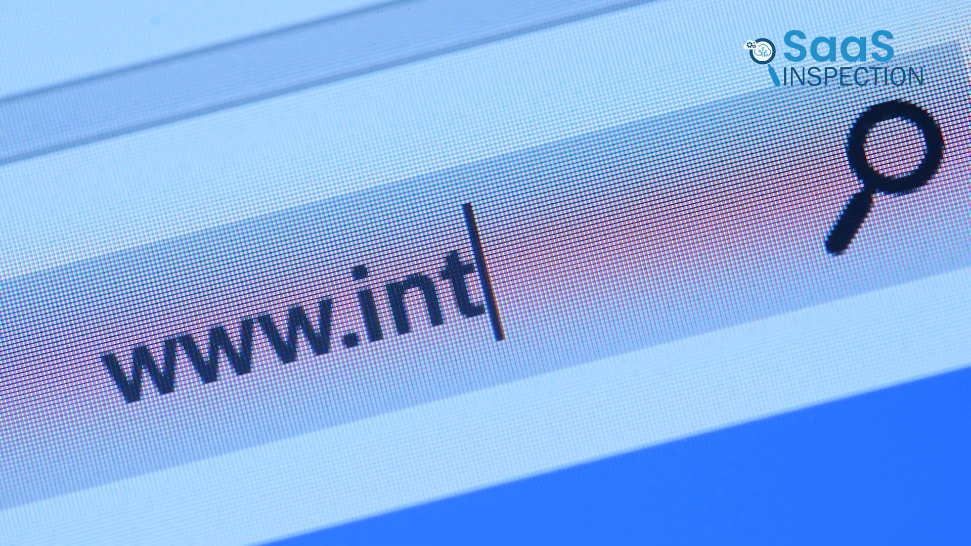
text(ernet)
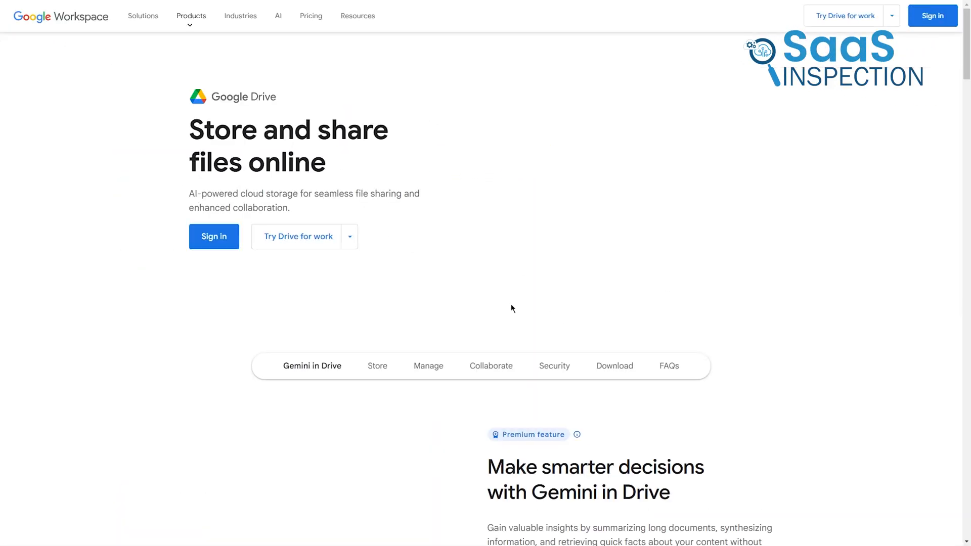
click(213, 236)
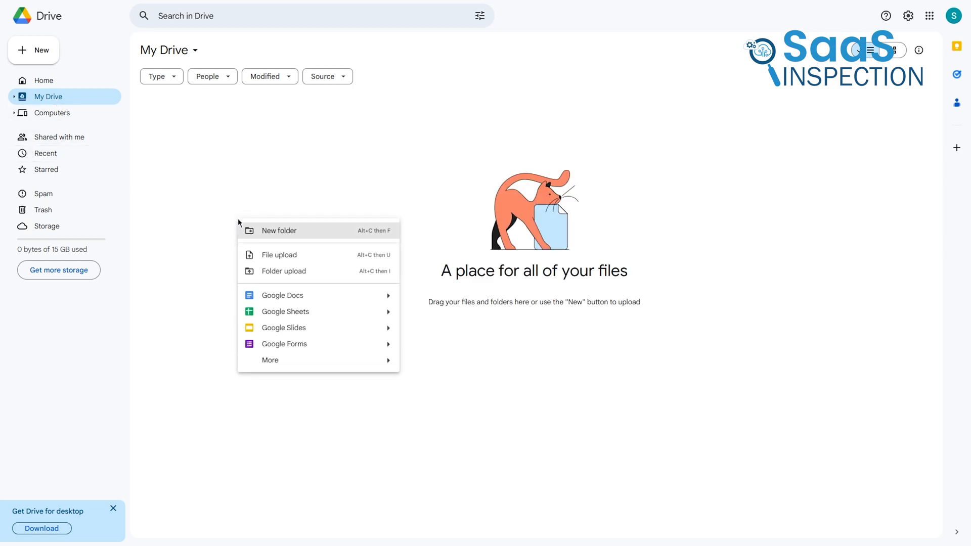
click(279, 231)
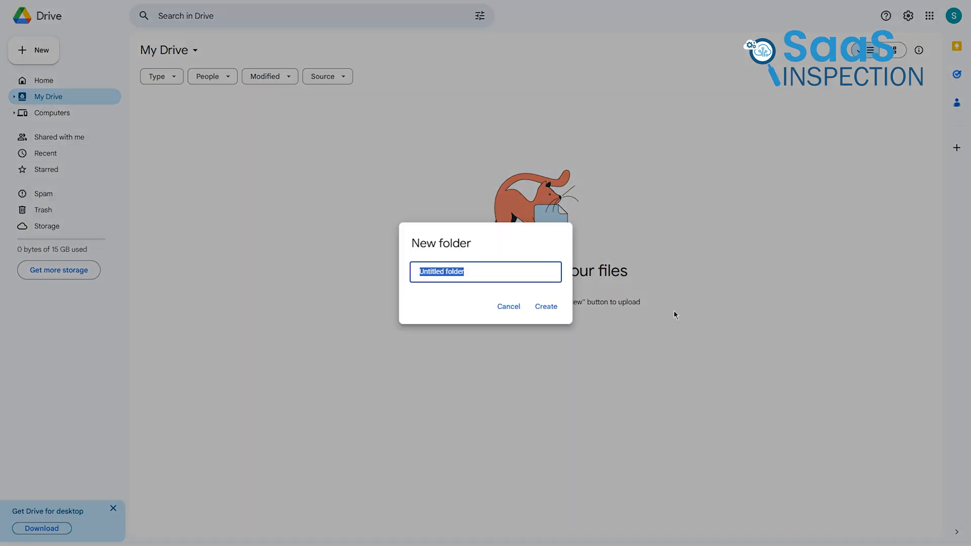
text(www.)
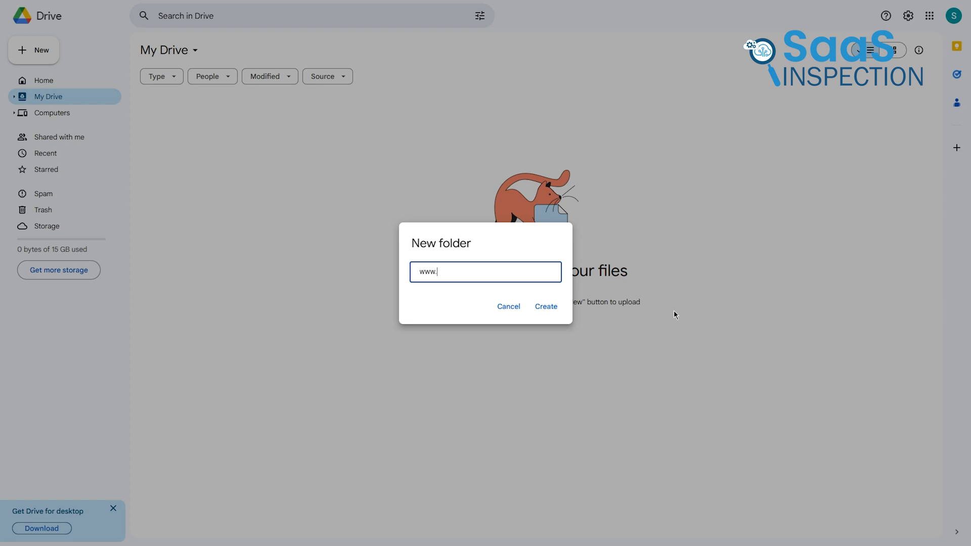
text(lionlife)
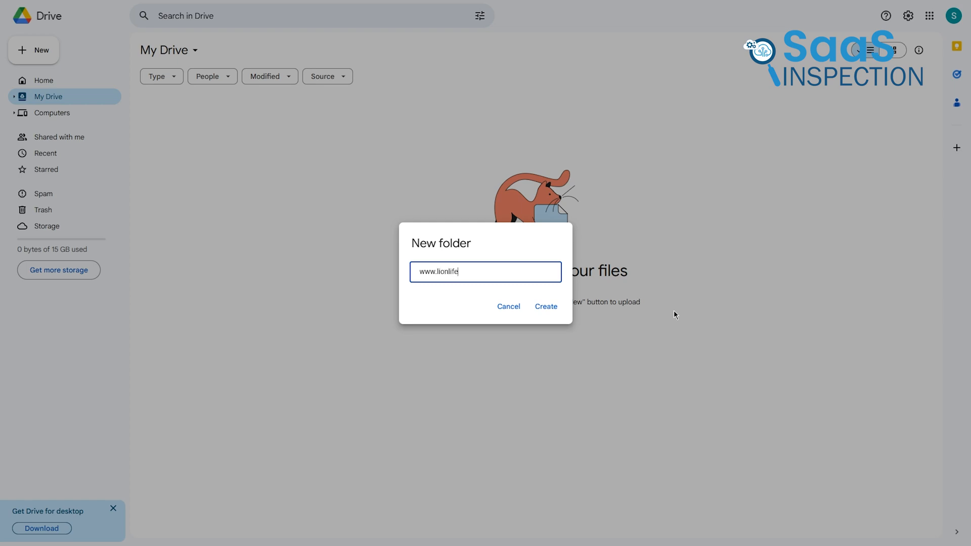
text(.com)
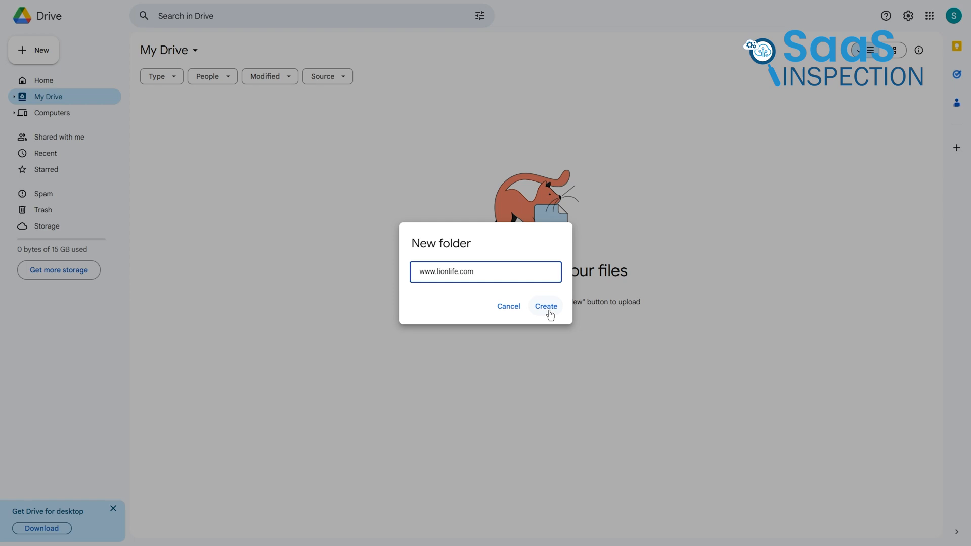
click(546, 306)
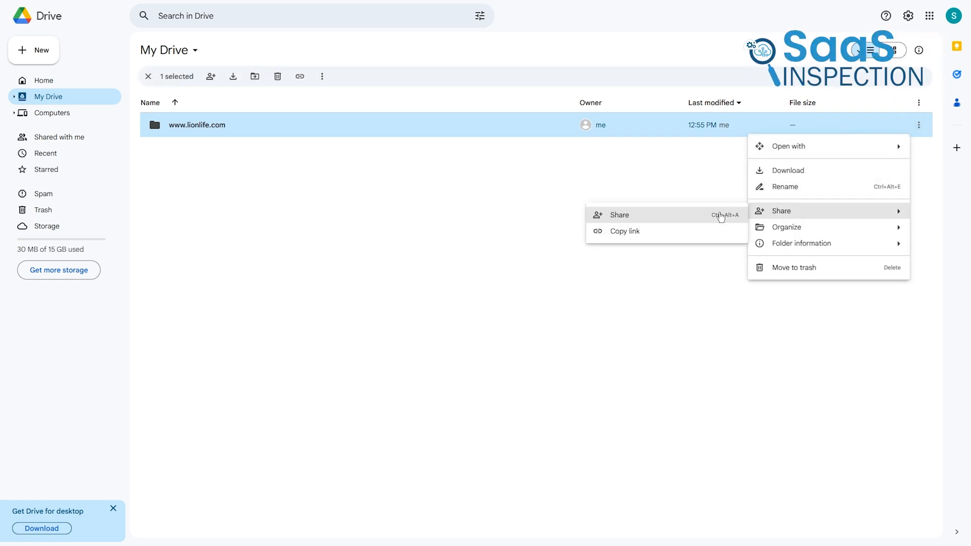
click(619, 215)
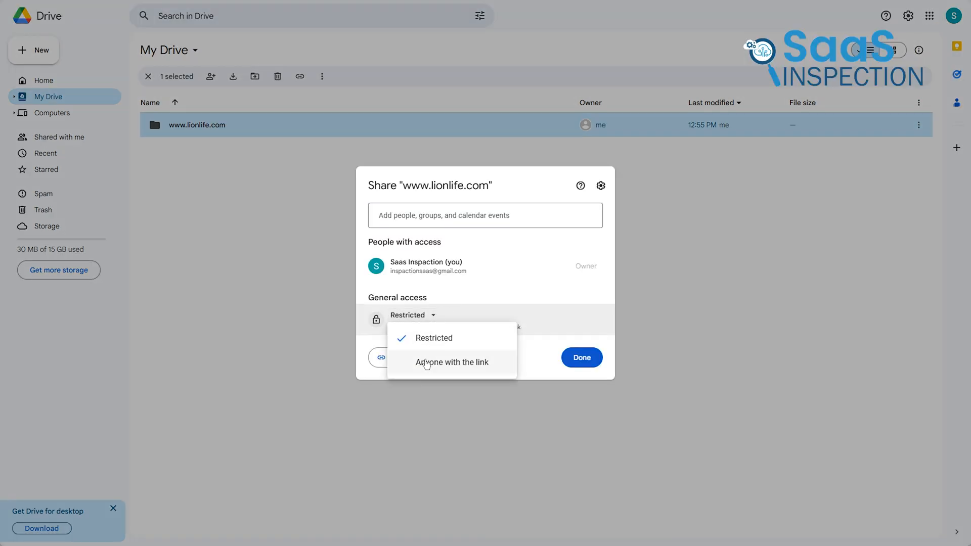
click(452, 362)
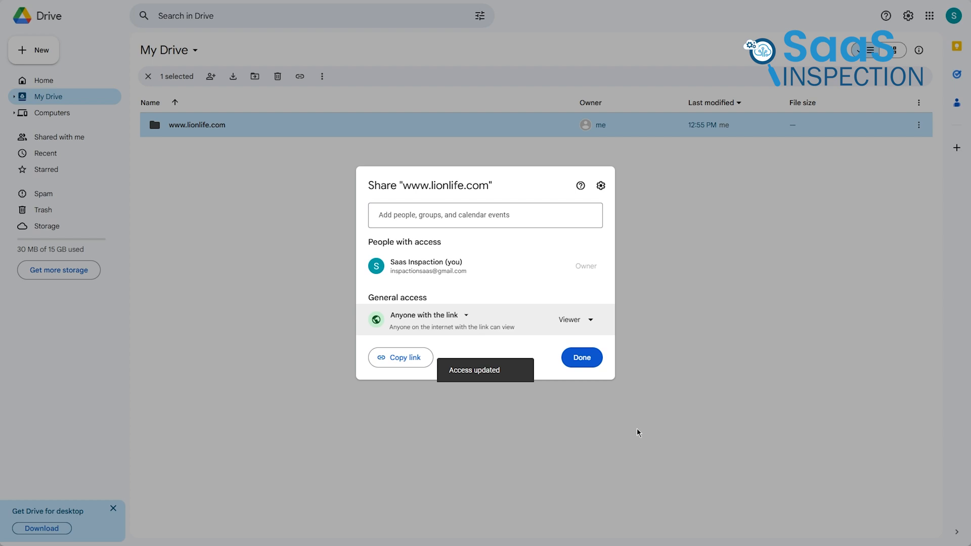
click(582, 357)
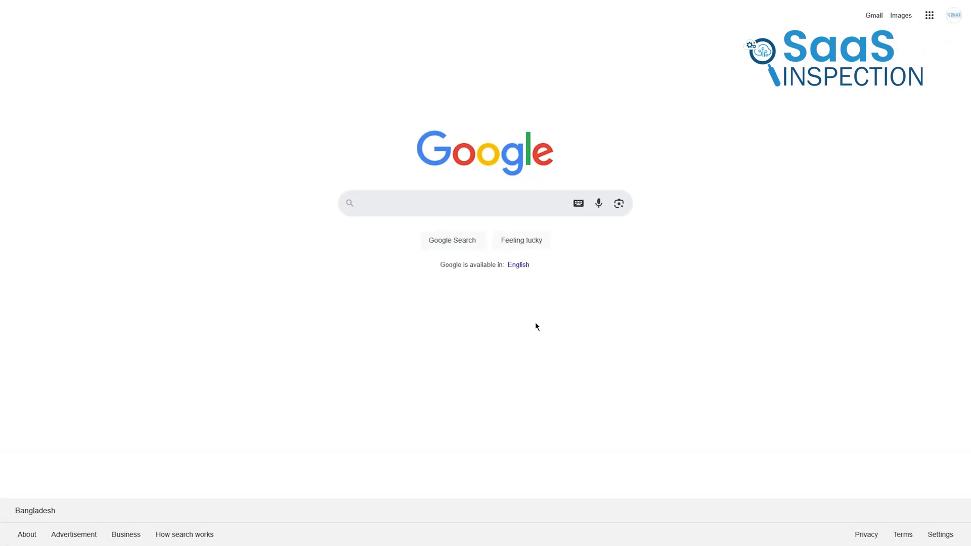
- Search DRV.WEB.APP, choose Host on Google Drive, and grant access to the Google account
text(DRV.WEB.APP)
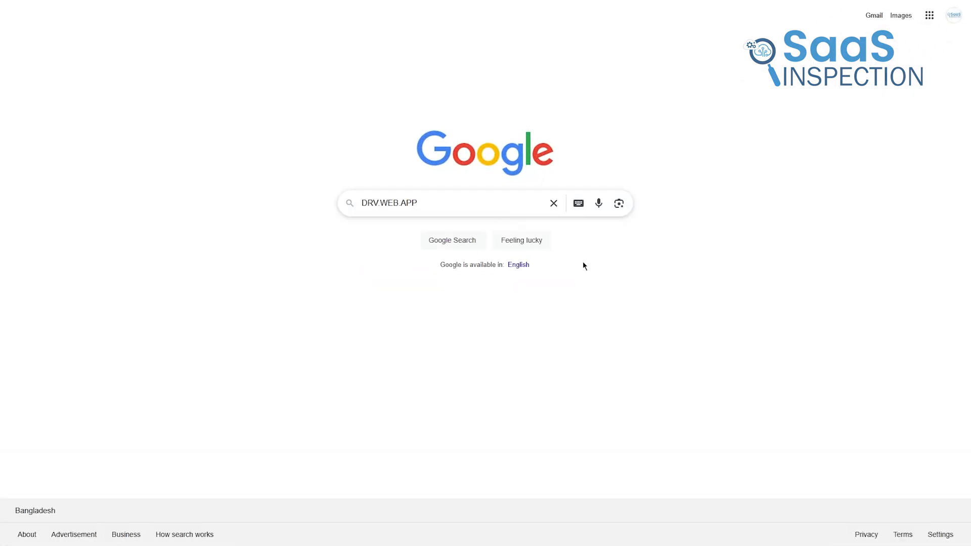
click(452, 240)
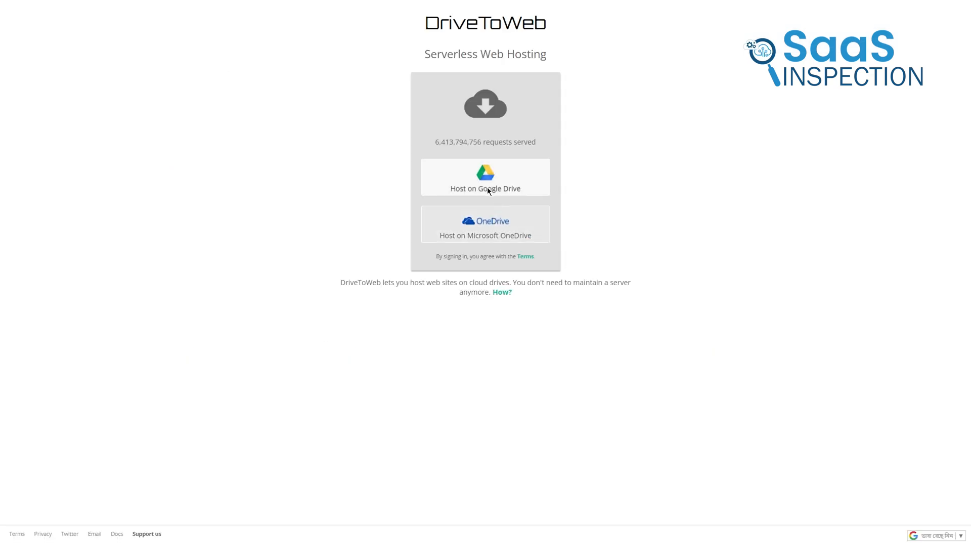
click(485, 177)
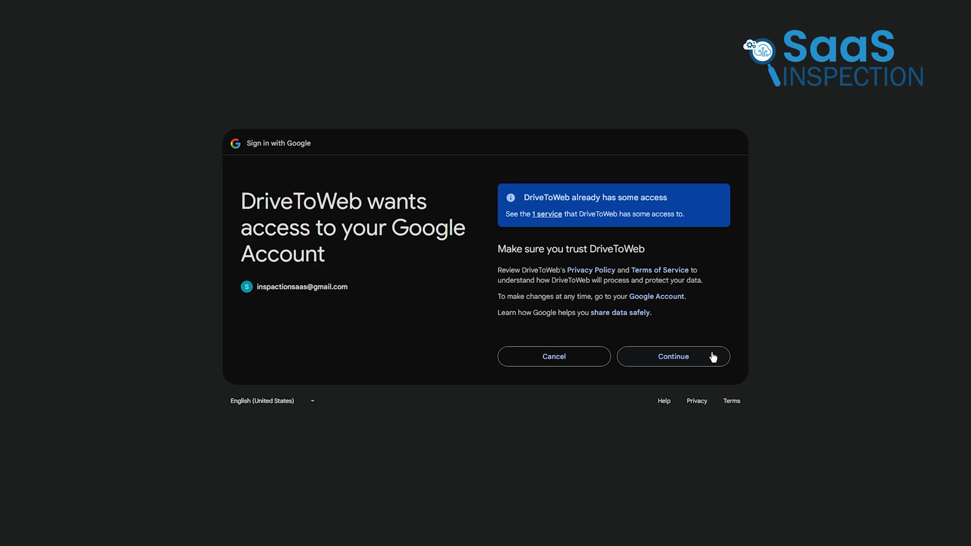
click(673, 356)
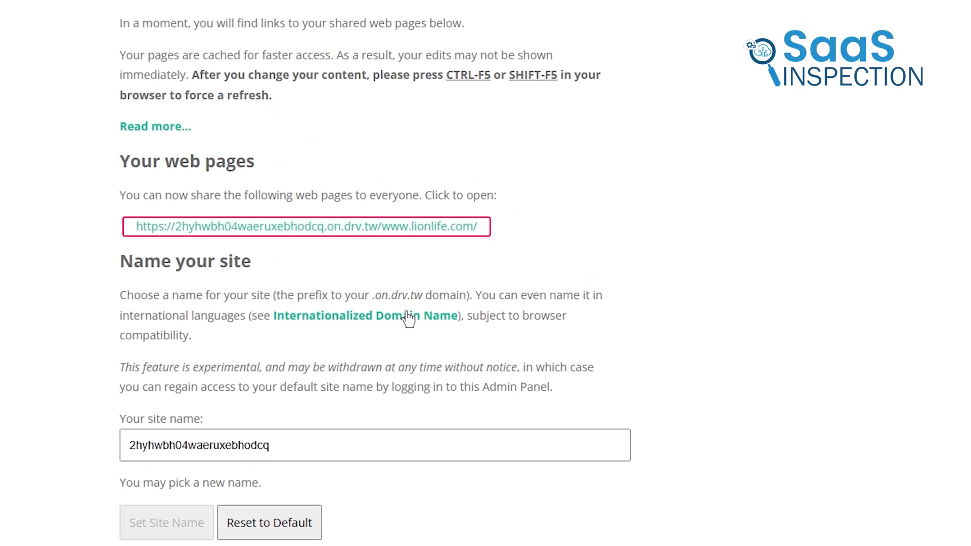
- Open the drv.tw link and scroll the Life of Lion site, spotting the broken About image
click(306, 226)
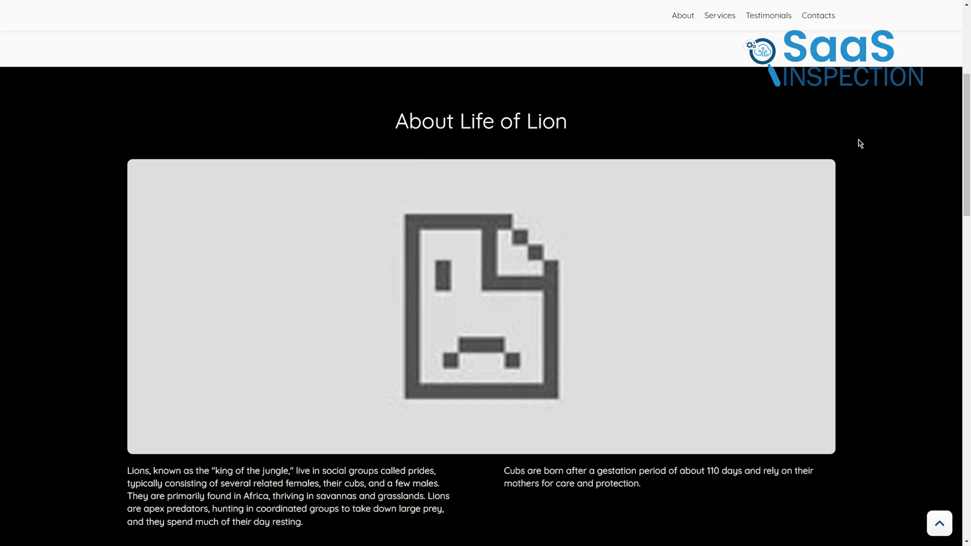
scroll(down, 3)
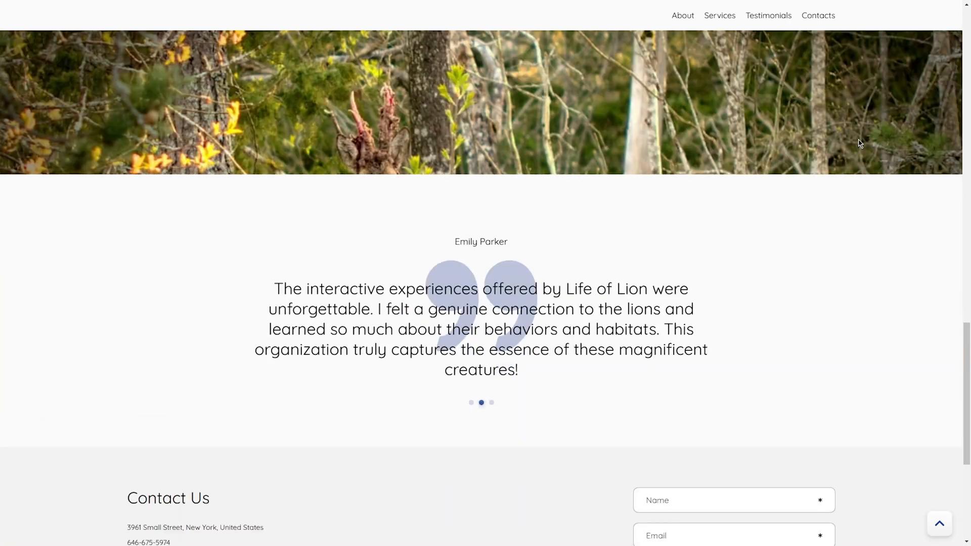
click(682, 15)
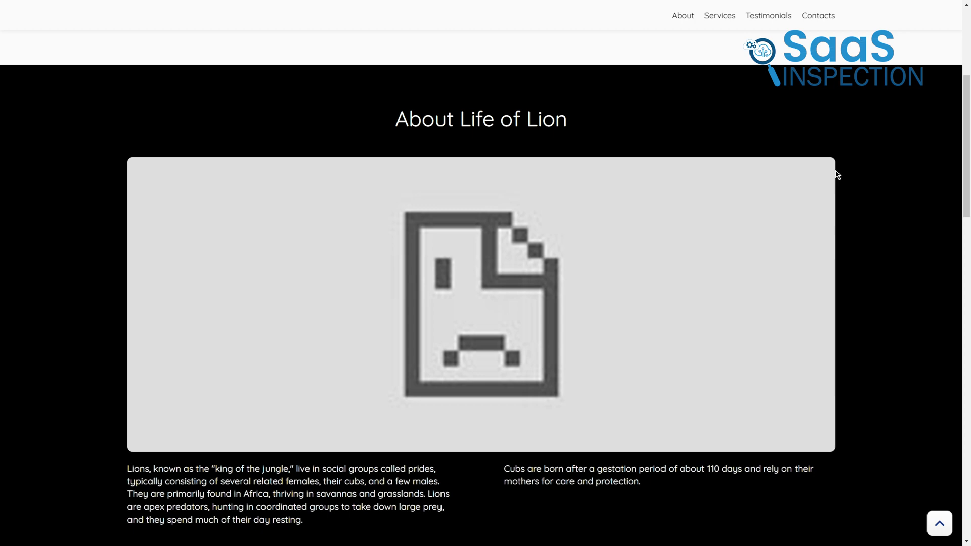
scroll(down, 3)
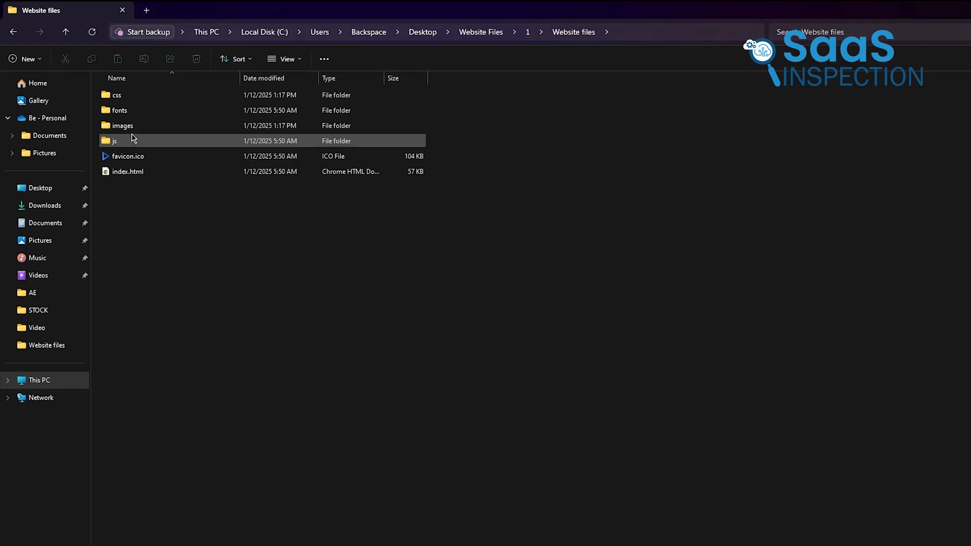
- Select and copy the lion photo's HTML embed code on imgbb
double_click(123, 126)
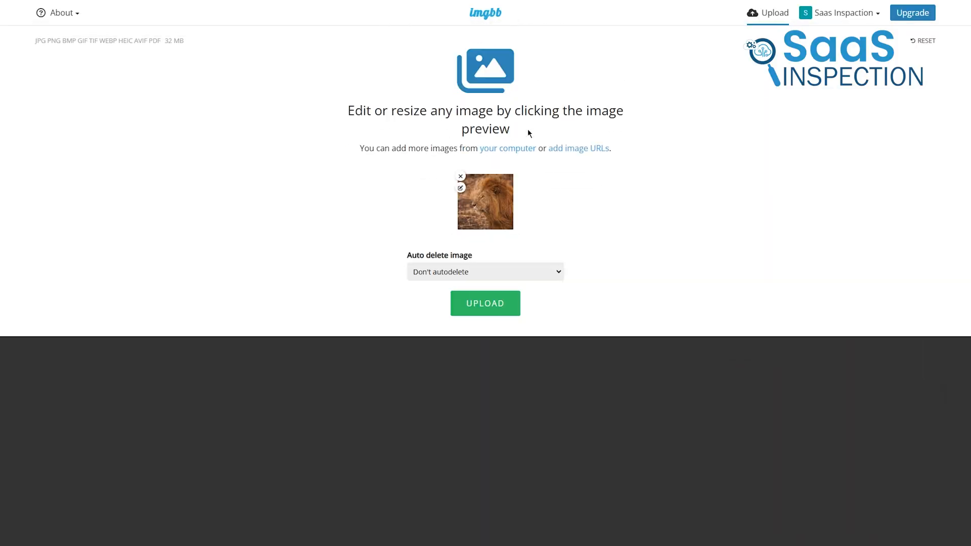
click(485, 303)
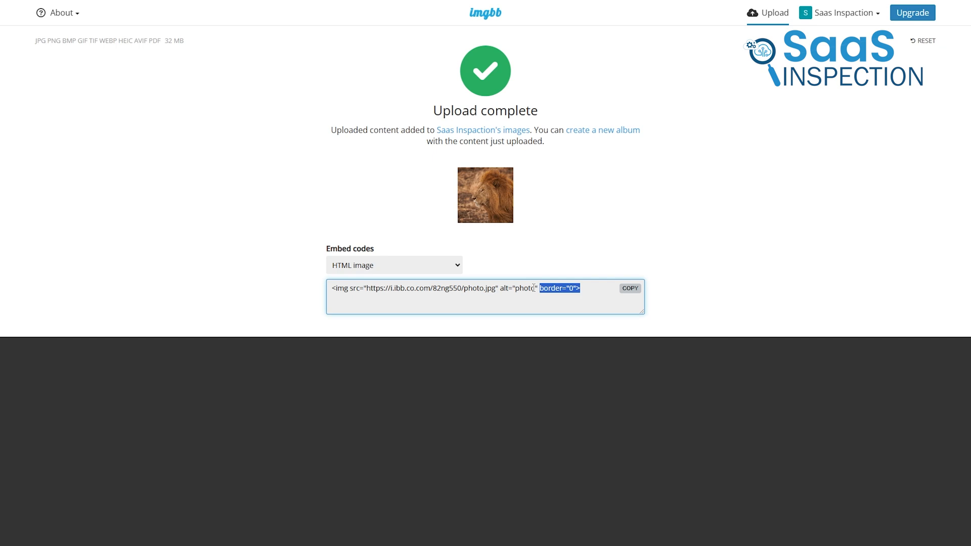
right_click(454, 288)
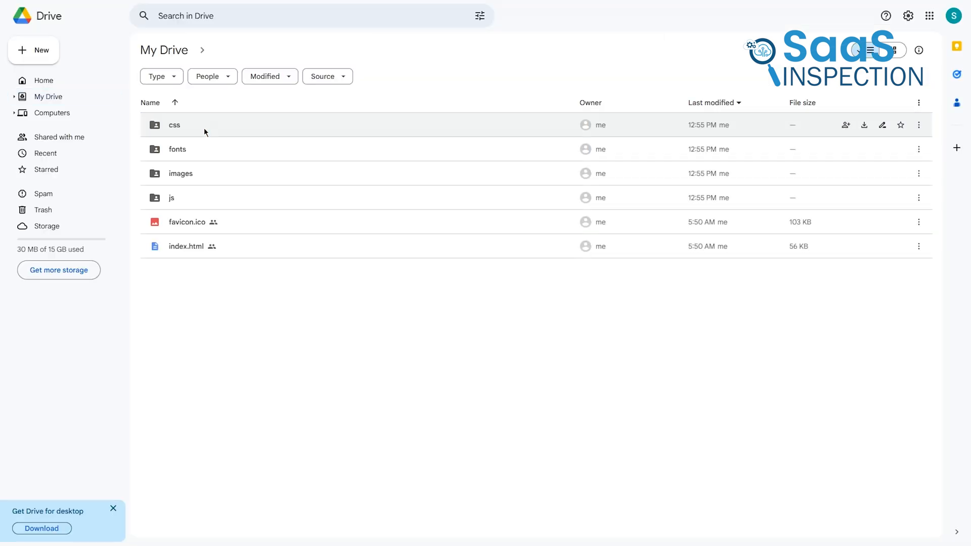
- Open index.html from the local Website files folder in Notepad
click(185, 246)
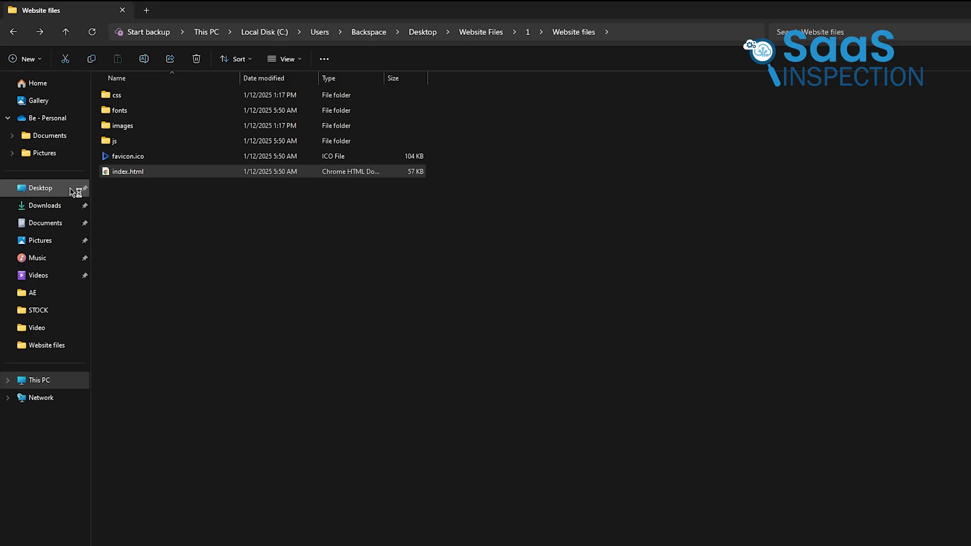
right_click(127, 171)
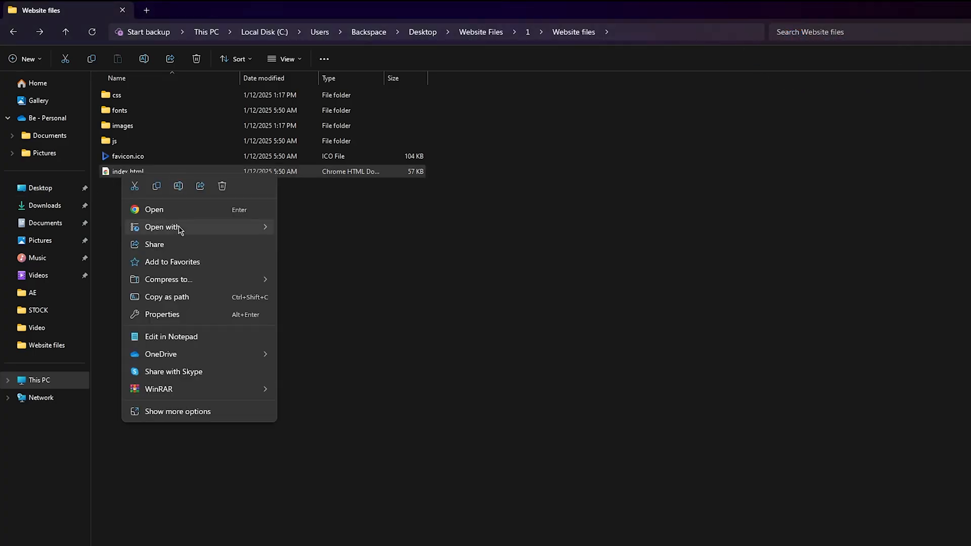
click(171, 336)
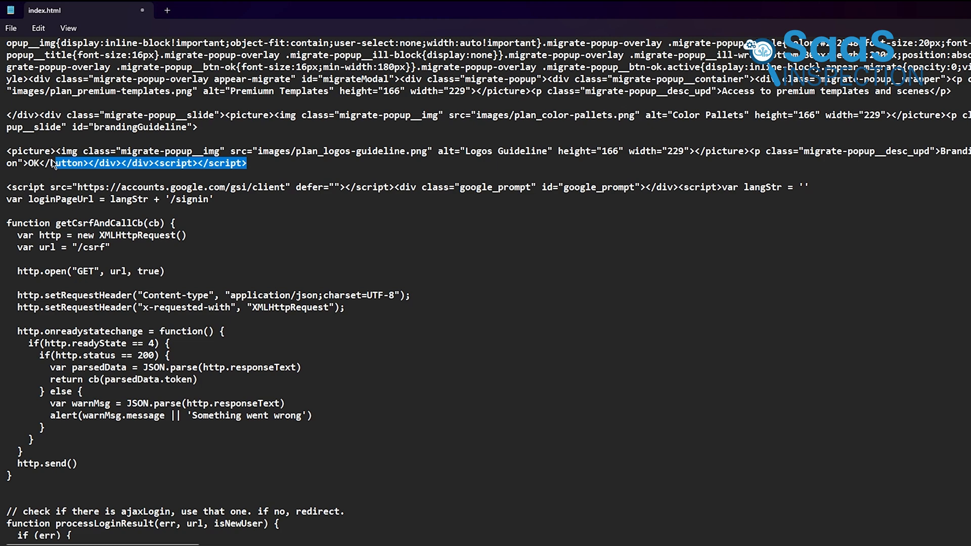
- Paste the imgbb photo.jpg img tag into index.html, then re-upload it, replacing the Drive copy
text(<img src="https://i.ibb.co/82ng550/photo.jpg" alt="photo" border="0">)
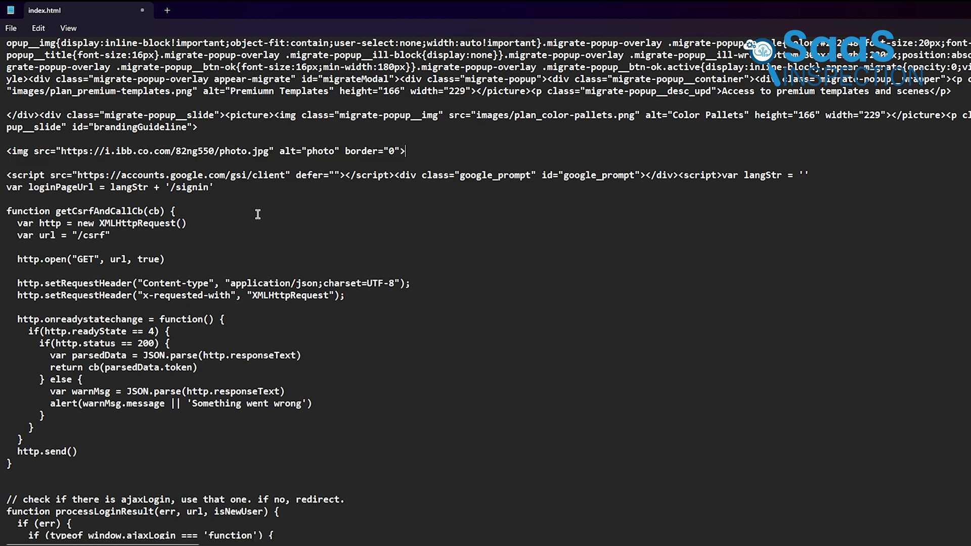
click(12, 28)
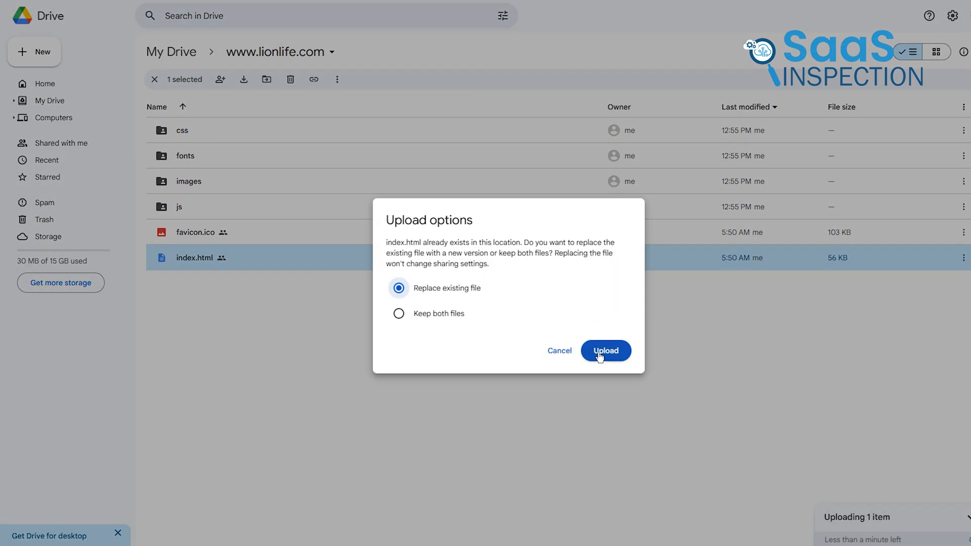
click(605, 350)
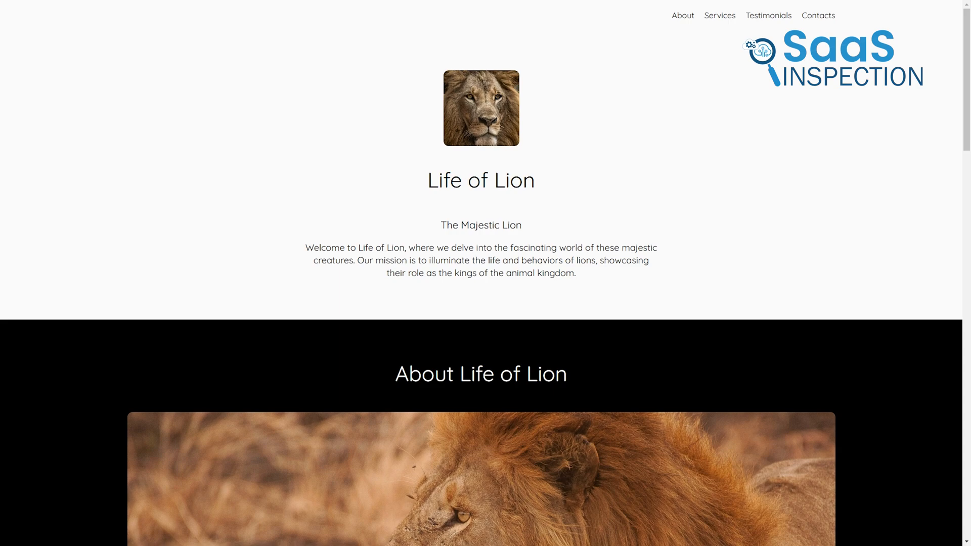
scroll(down, 3)
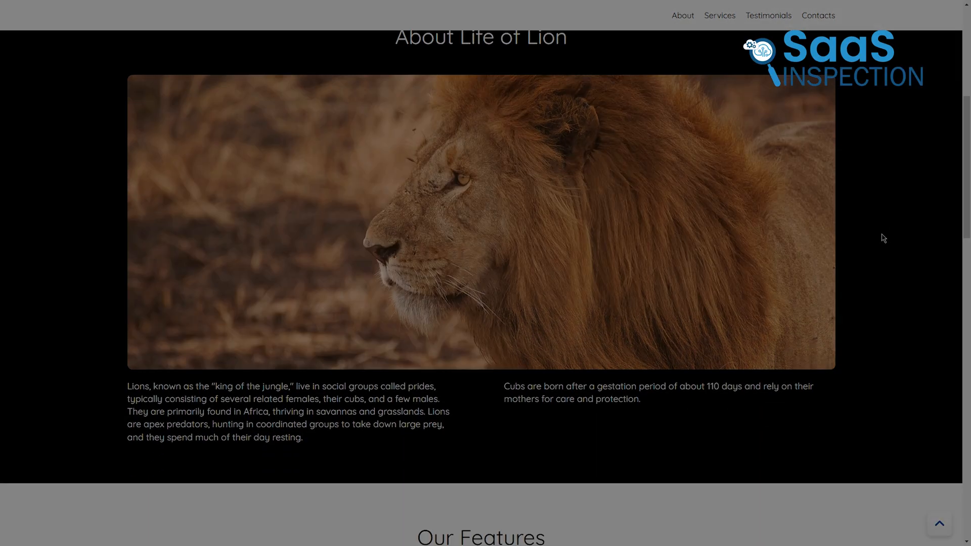
scroll(up, 3)
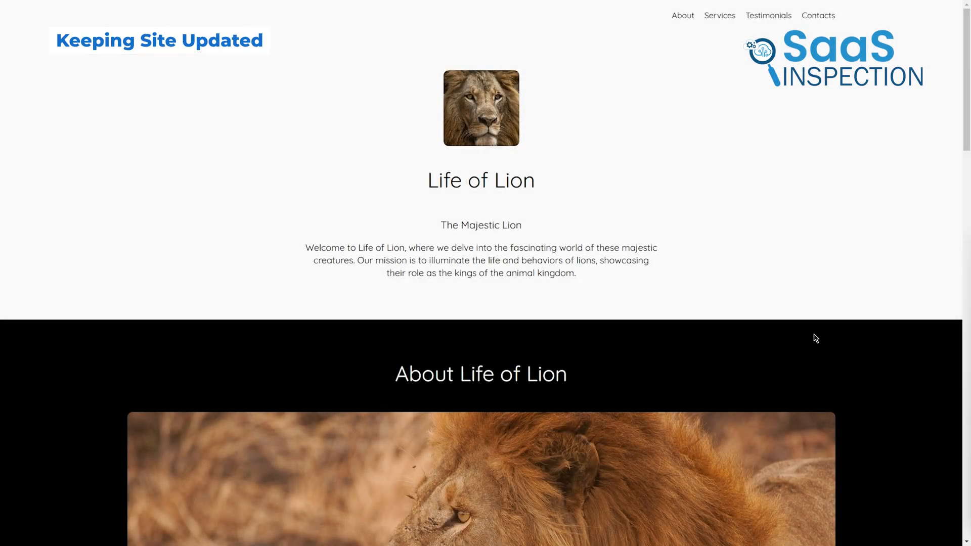
scroll(down, 3)
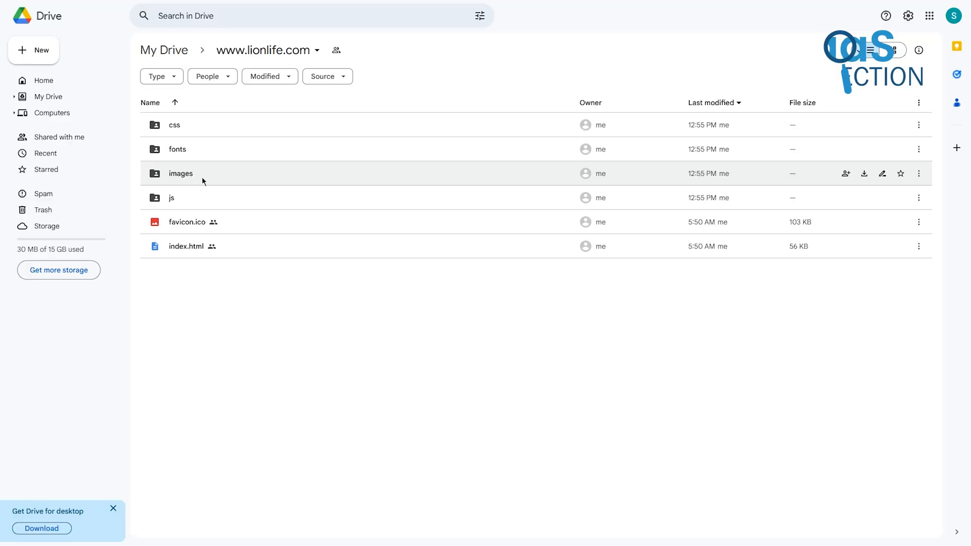
right_click(186, 246)
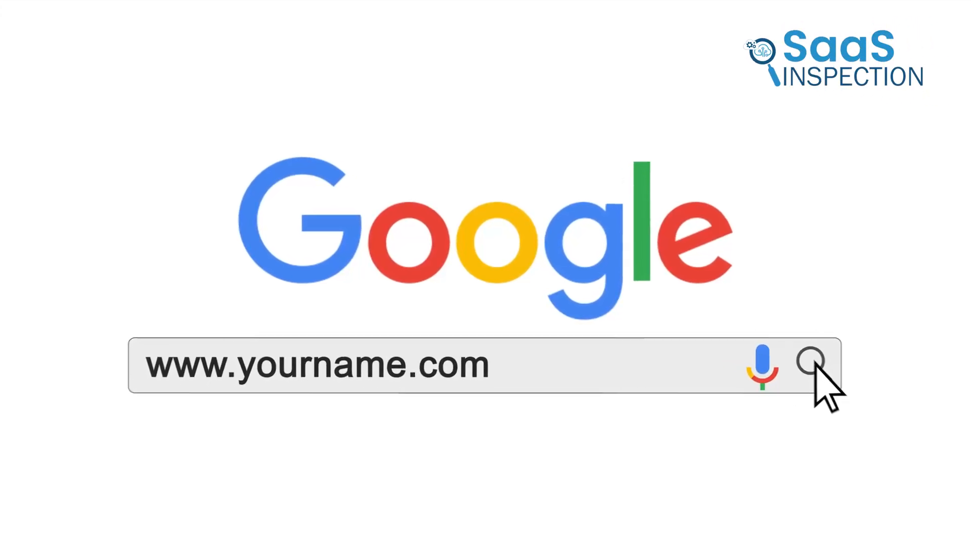
- Open WebSpaceKit's Get a Domain search page
click(812, 370)
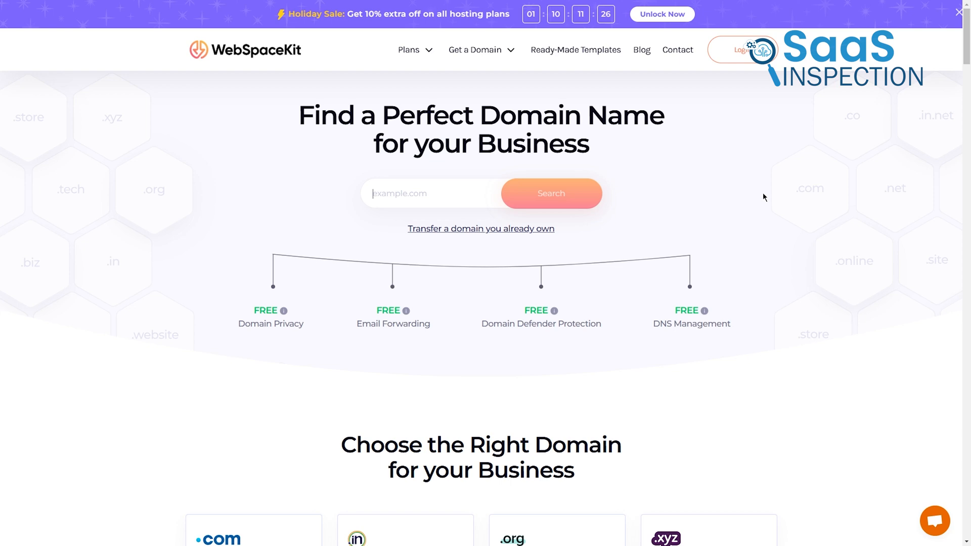
- Search for lionlife.in and browse the Domain TLDs price table
text(lionlife.in)
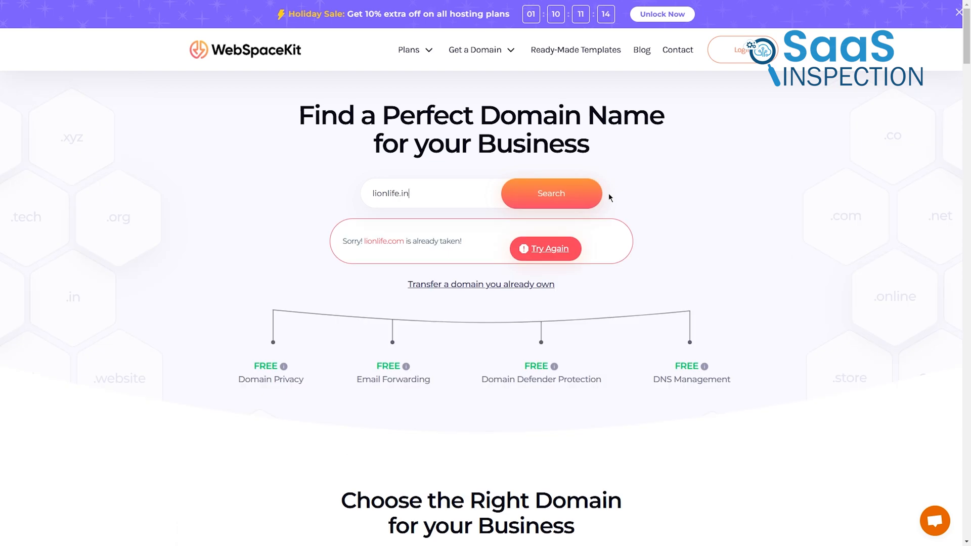
click(551, 193)
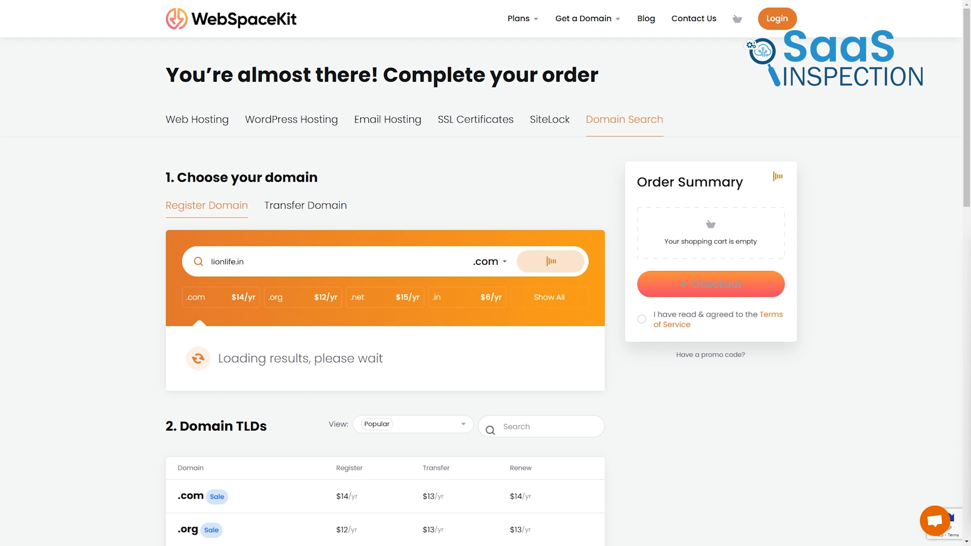
scroll(down, 3)
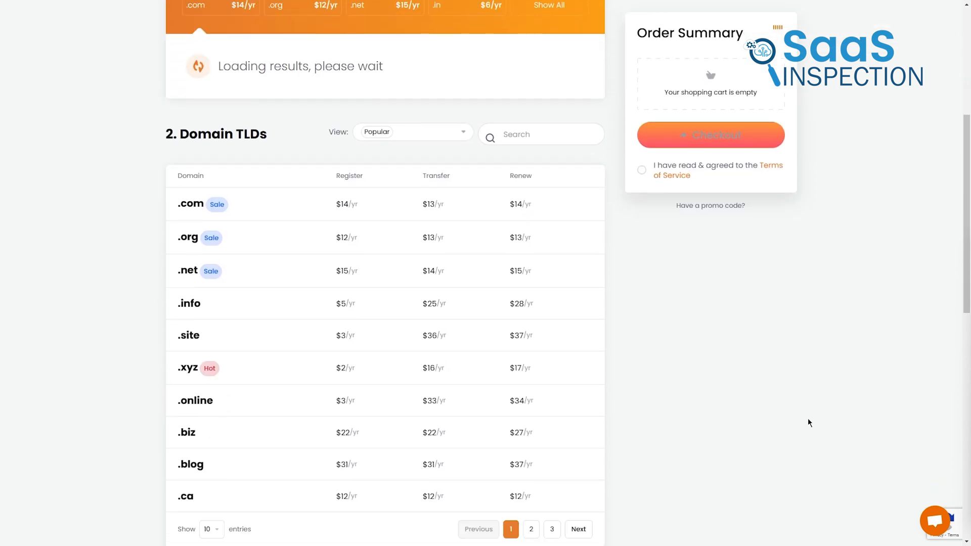
scroll(down, 3)
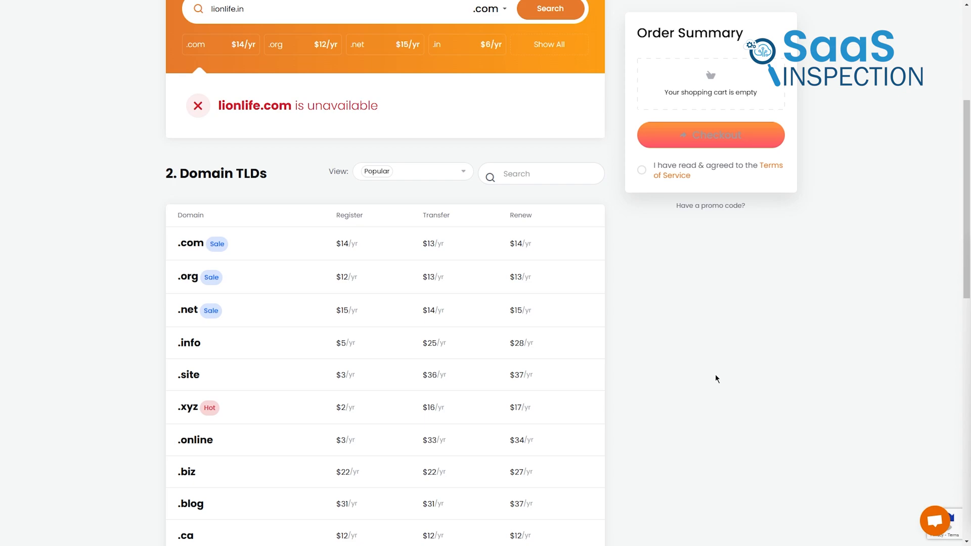
scroll(down, 3)
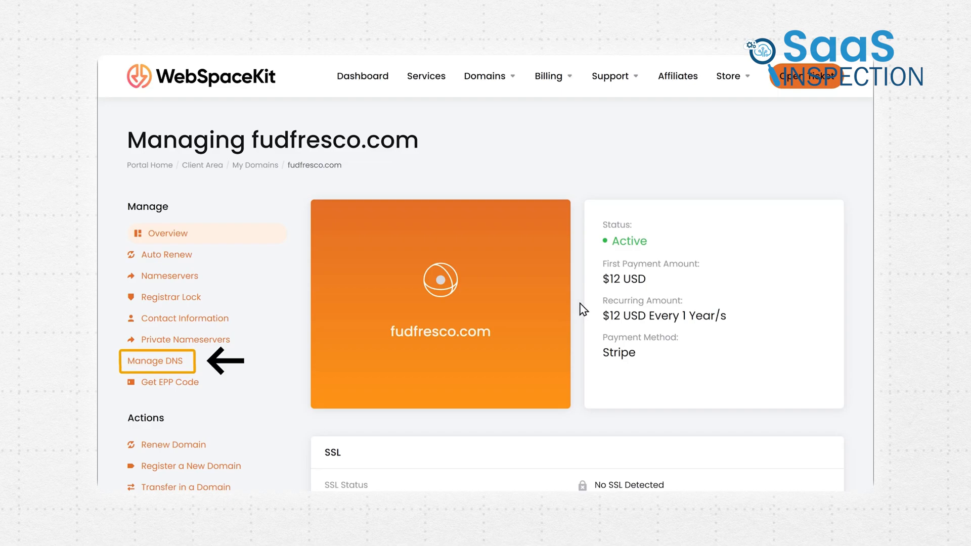
click(157, 361)
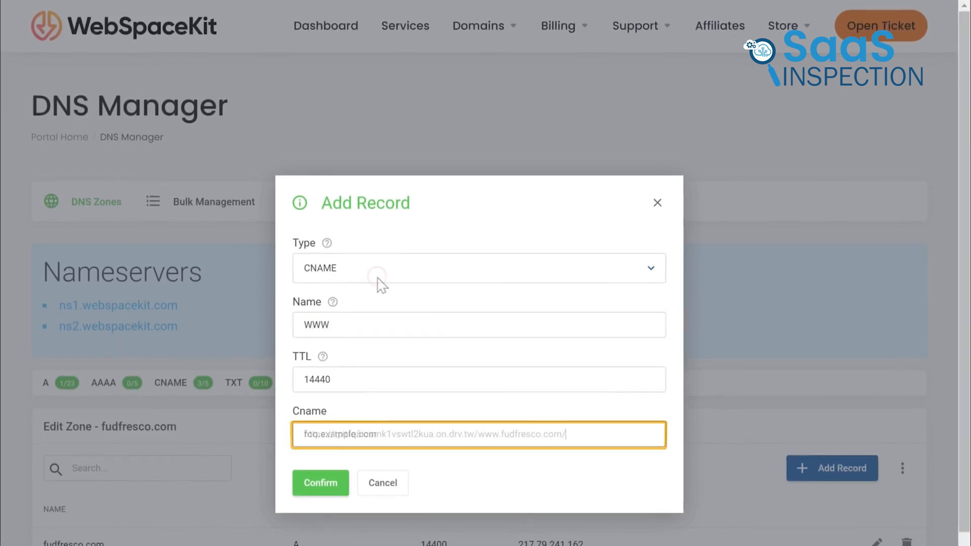
text(https://tpitfq6icsmk1vswtl2kua.on.drv.tw/www.fudfresco.com/)
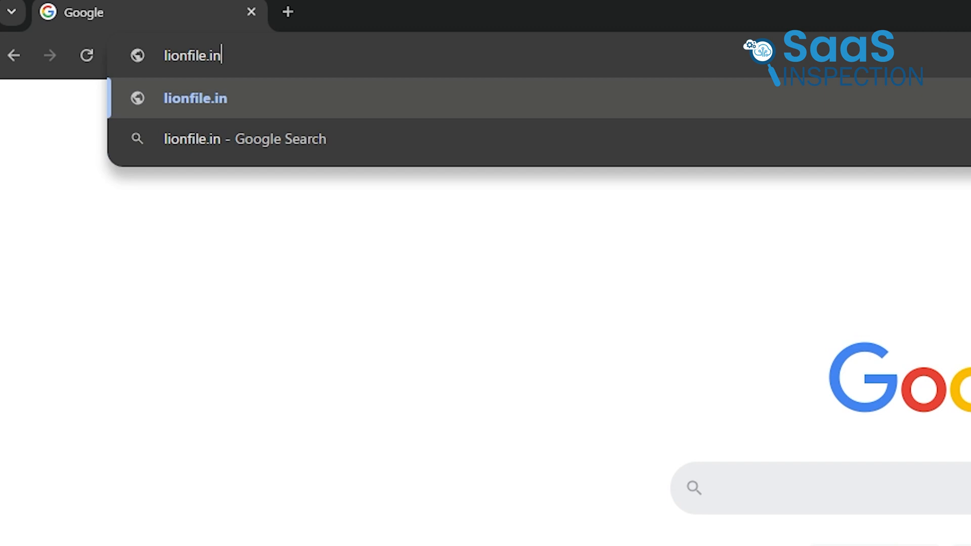
- Load lionlife.in and scroll through the live Life of Lion site
key(Enter)
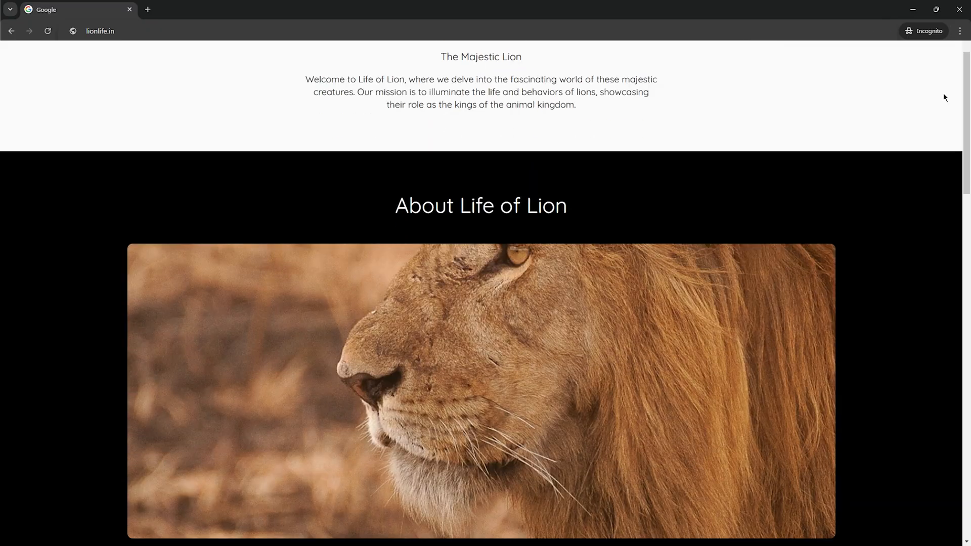
scroll(down, 3)
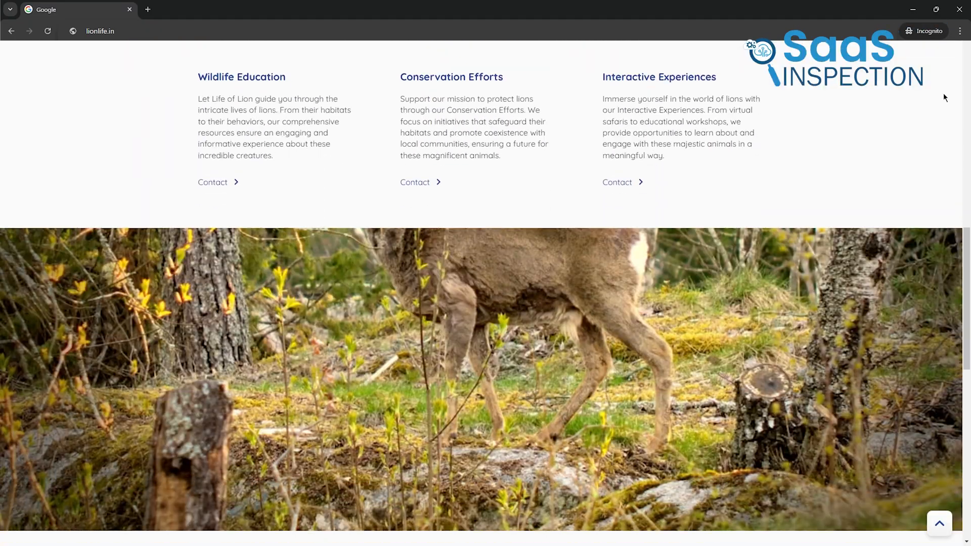
scroll(down, 3)
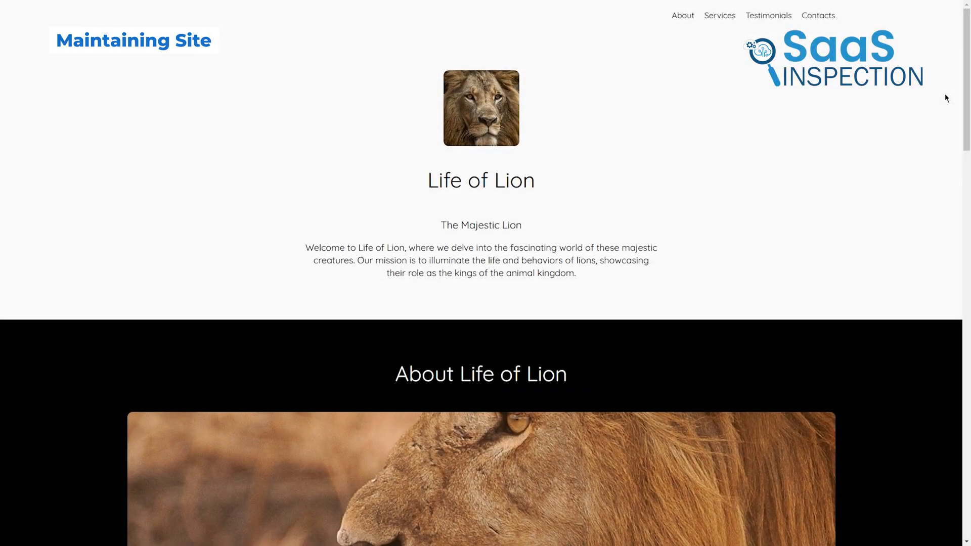
scroll(down, 3)
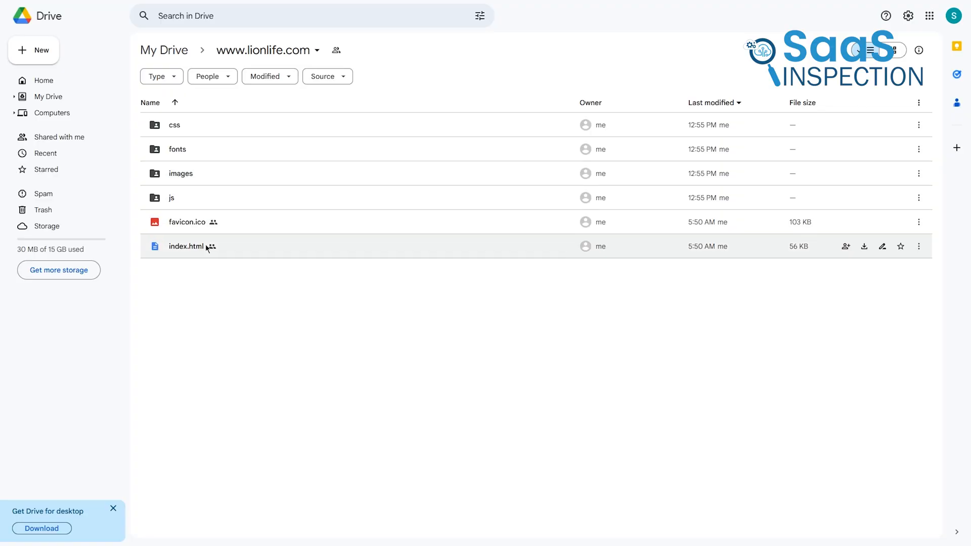
click(186, 246)
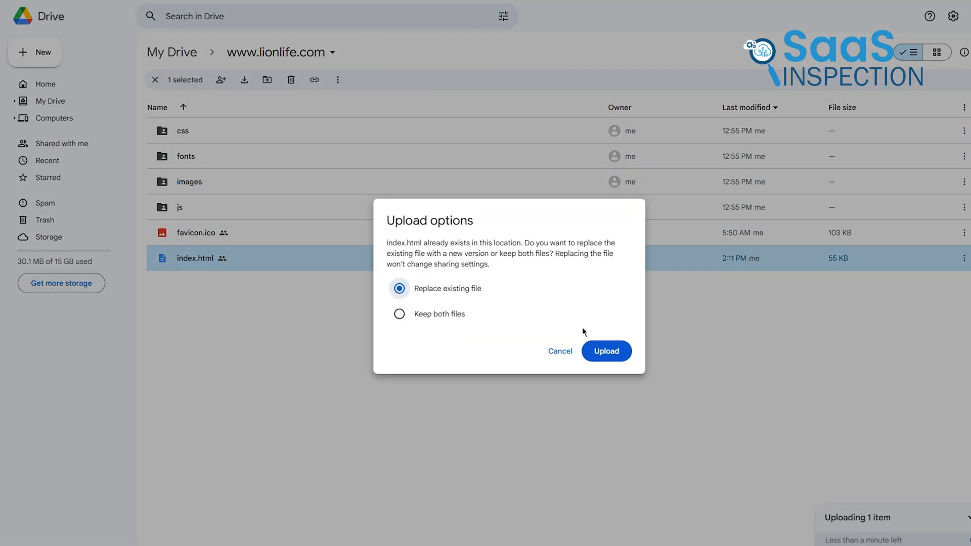
click(606, 351)
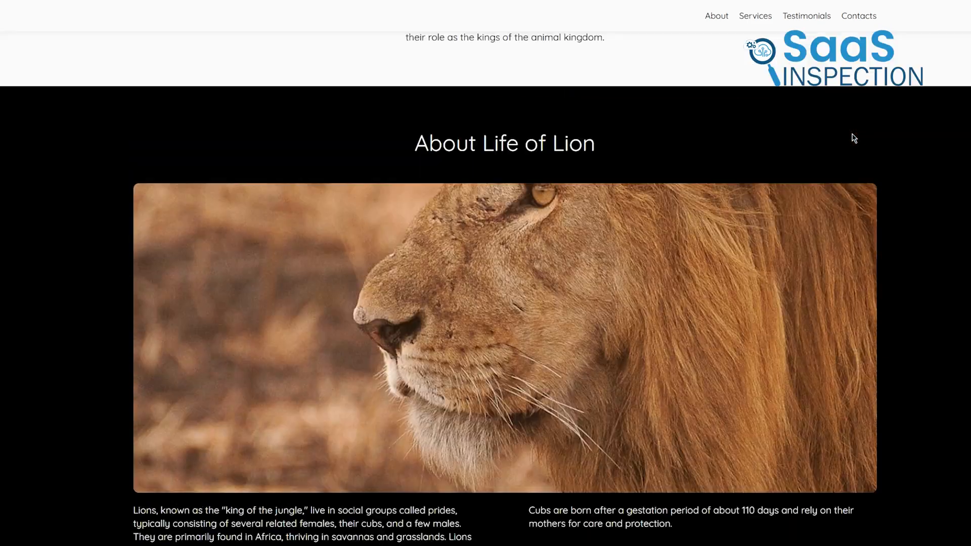
scroll(down, 3)
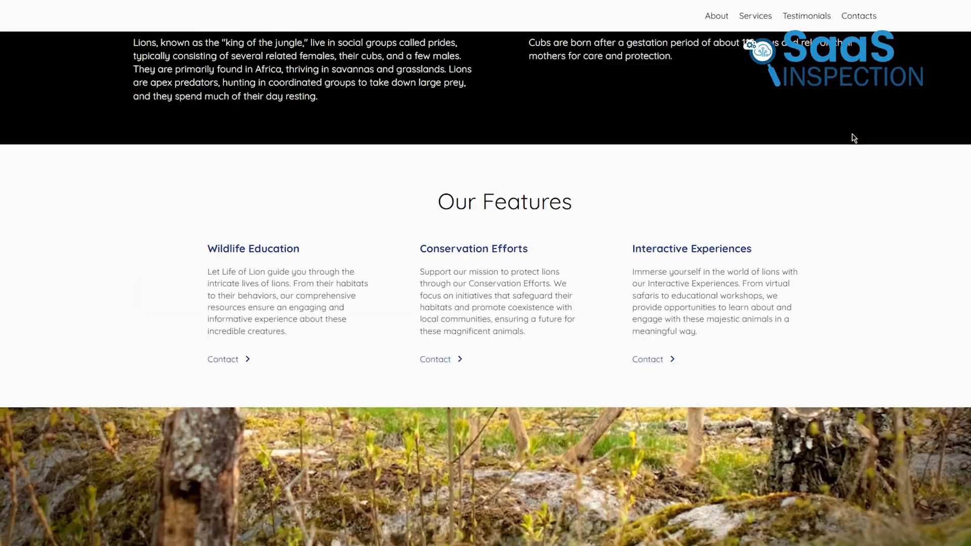
scroll(up, 3)
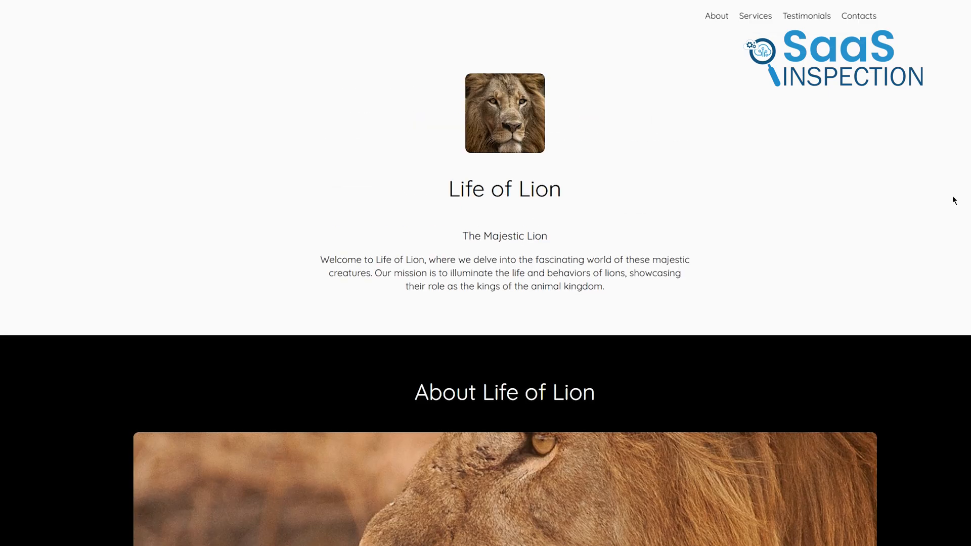